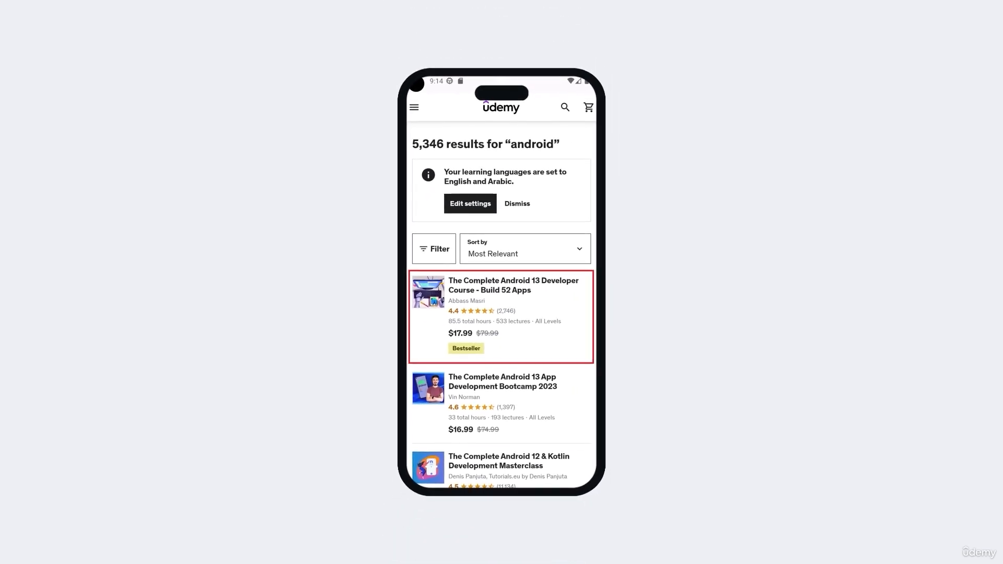
- Underline the visibility, hint and text attribute rows on the View Attributes slide
click(513, 285)
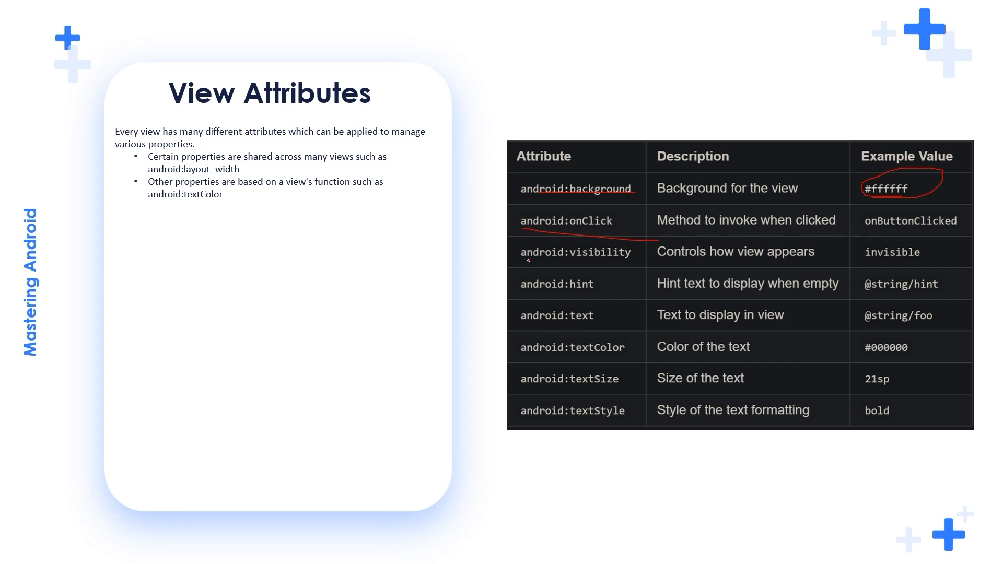
drag(522, 262, 632, 262)
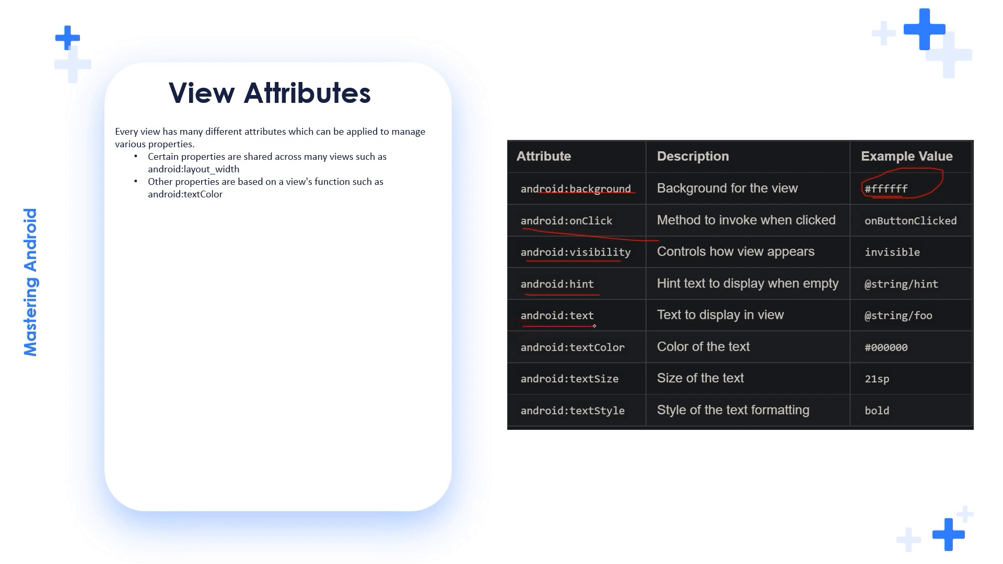
mouse_move(512, 366)
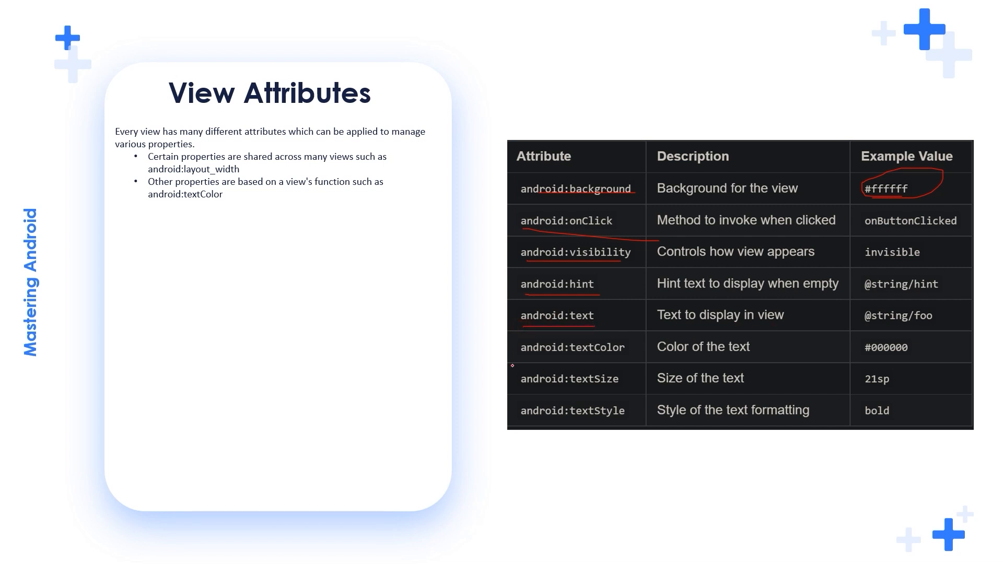